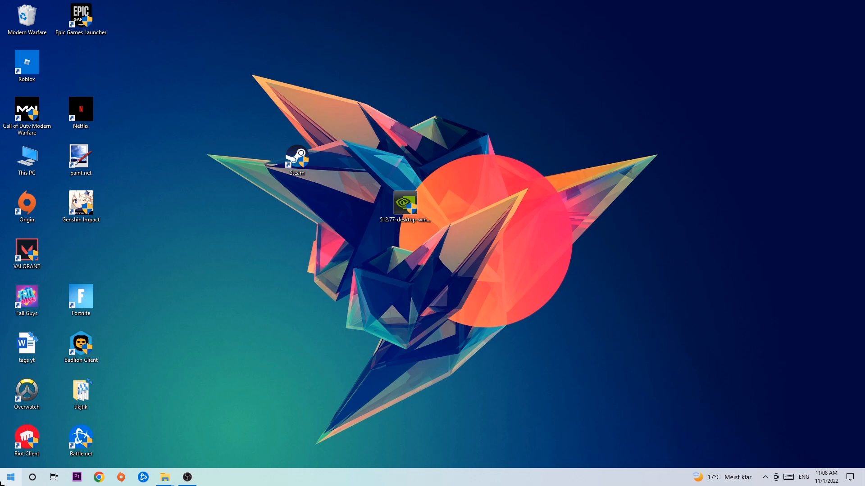
Go from the firewall settings to 'Allow an app or feature through Windows Defender Firewall'.
{"action": "left_click", "coordinate": [9, 477]}
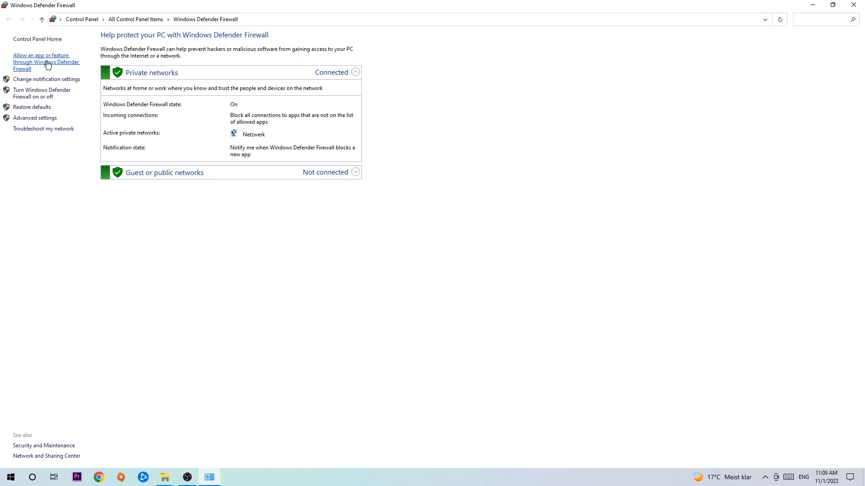
{"action": "left_click", "coordinate": [46, 62]}
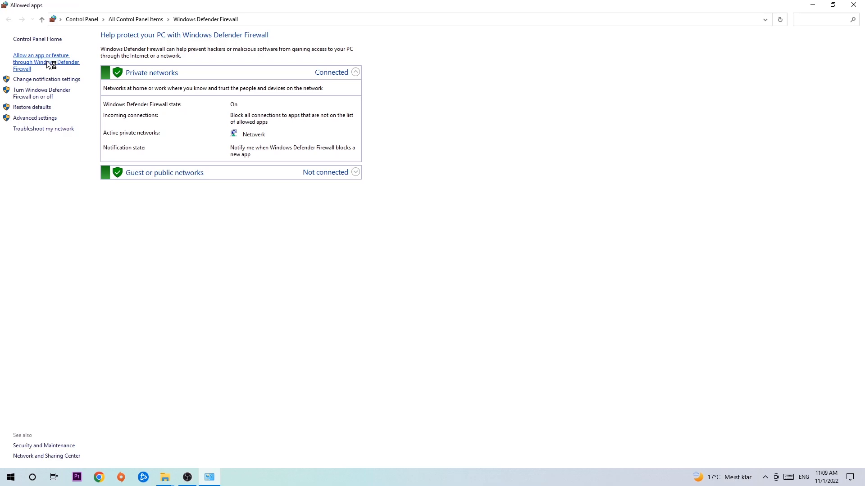
Start 'Allow another app...' so the Add an app dialog appears with an empty path.
{"action": "left_click", "coordinate": [47, 63]}
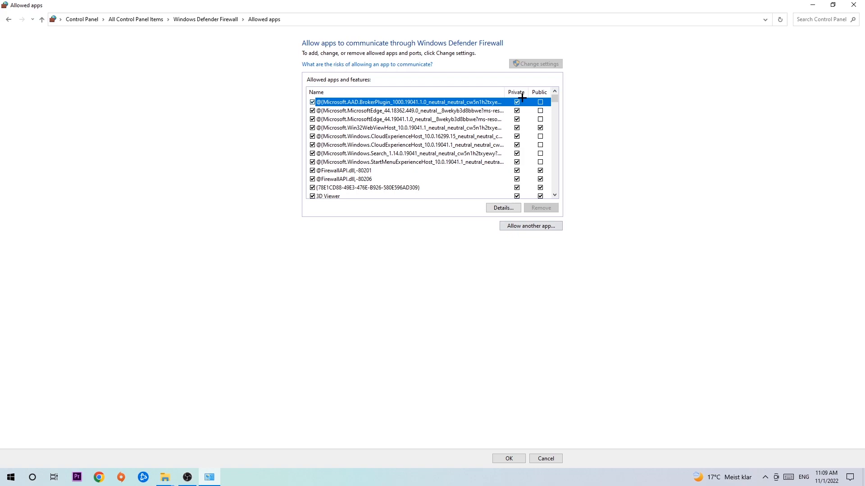
{"action": "mouse_move", "coordinate": [525, 217]}
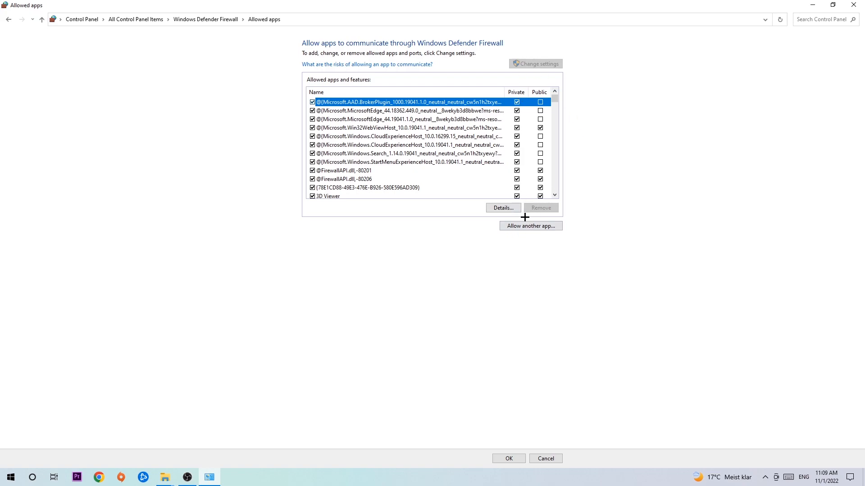
{"action": "left_click", "coordinate": [530, 225]}
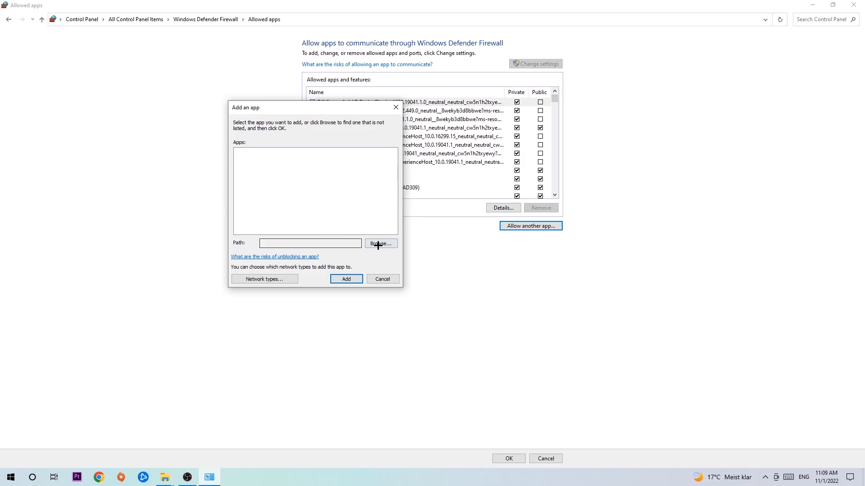
Use Browse... to get a file chooser showing the System32 folder.
{"action": "left_click", "coordinate": [380, 243]}
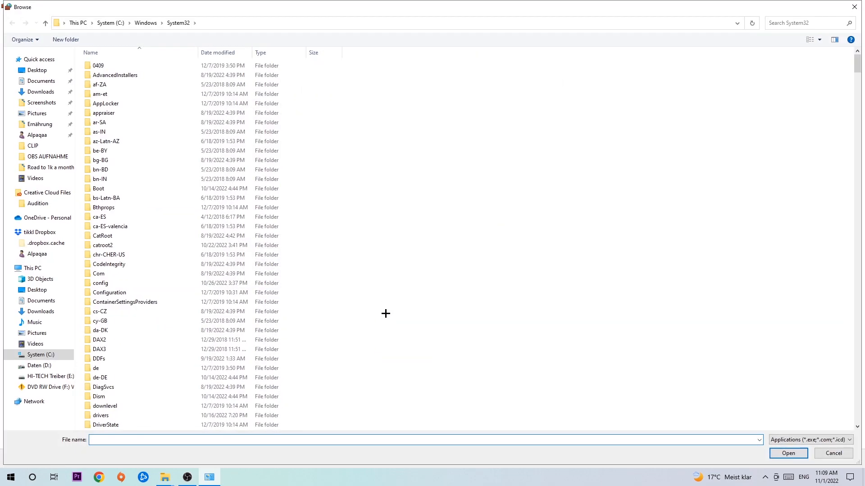
{"action": "mouse_move", "coordinate": [380, 309]}
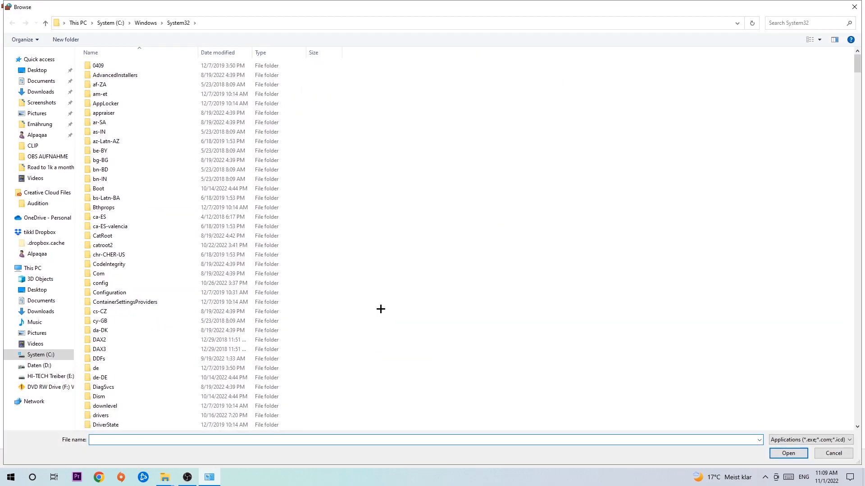
{"action": "mouse_move", "coordinate": [370, 301]}
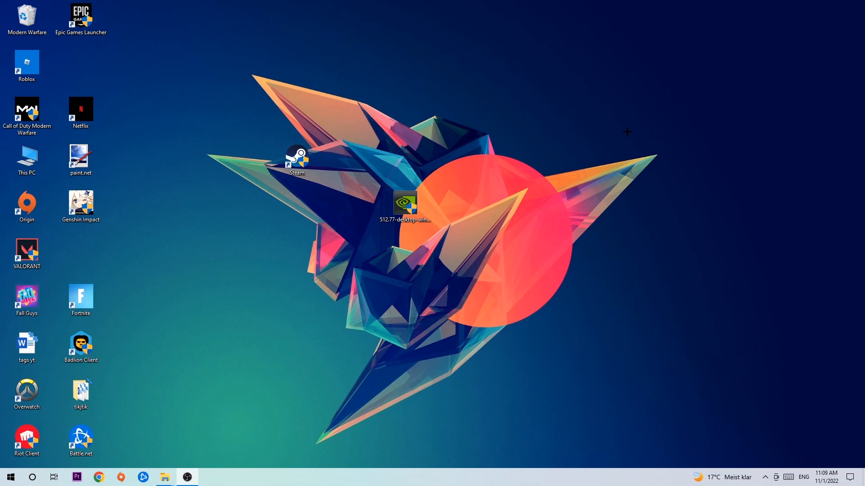
{"action": "mouse_move", "coordinate": [591, 125]}
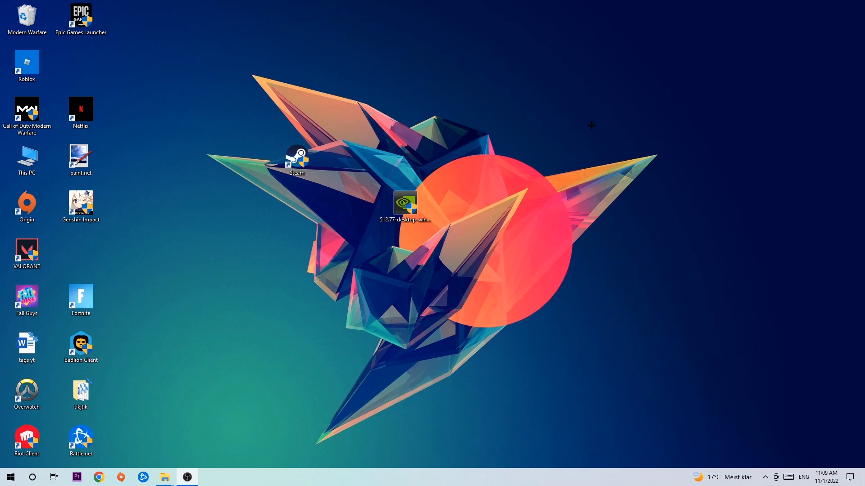